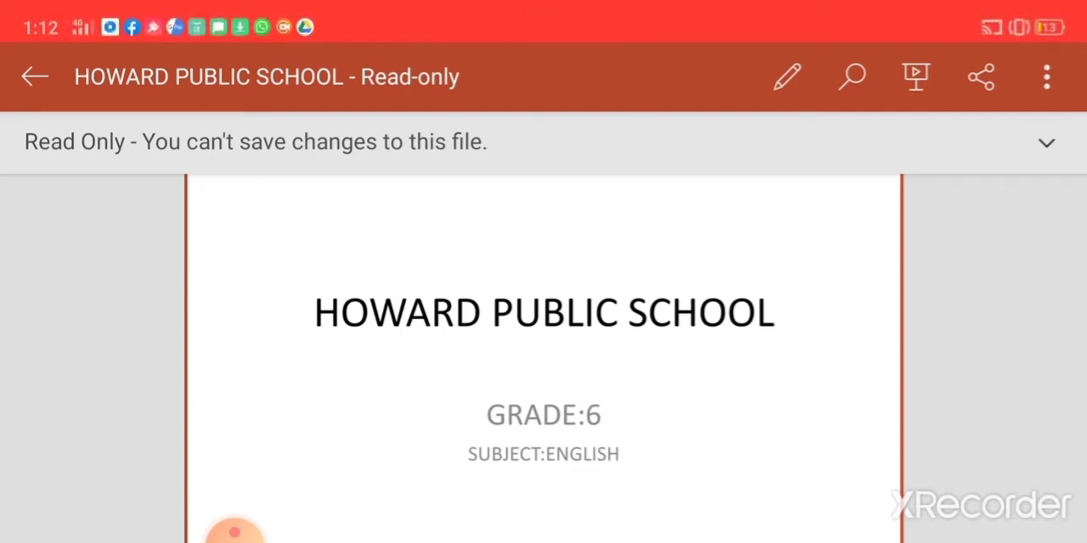
- Scroll down to the '2 para' slide on roll-call, excused and fatigue duty notes
{"action": "scroll", "scroll_direction": "down", "scroll_amount": 3}
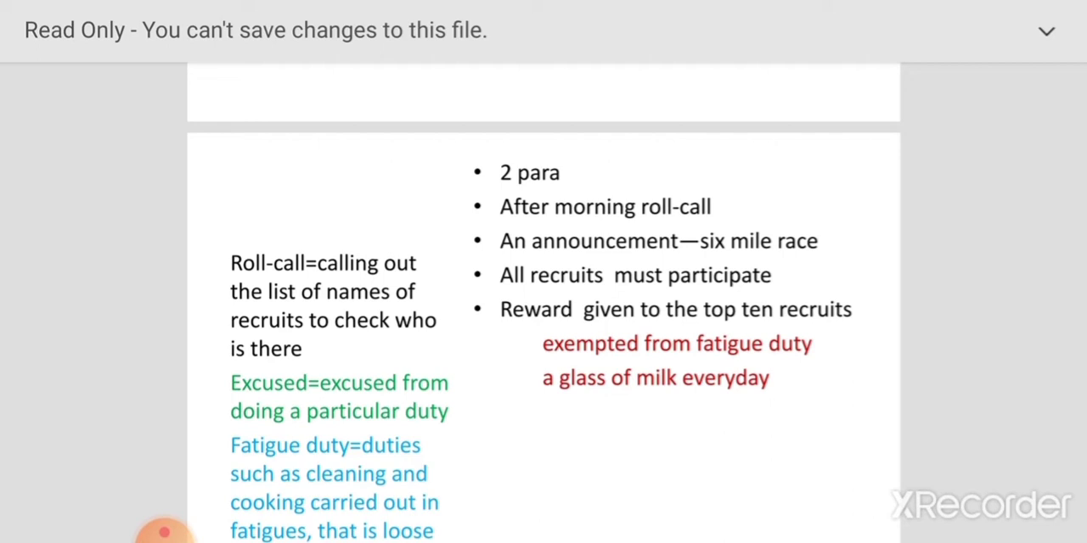
- Scroll past slide 4 to the '3rd para' slide defining sense of mission and deprivation
{"action": "scroll", "scroll_direction": "down", "scroll_amount": 3}
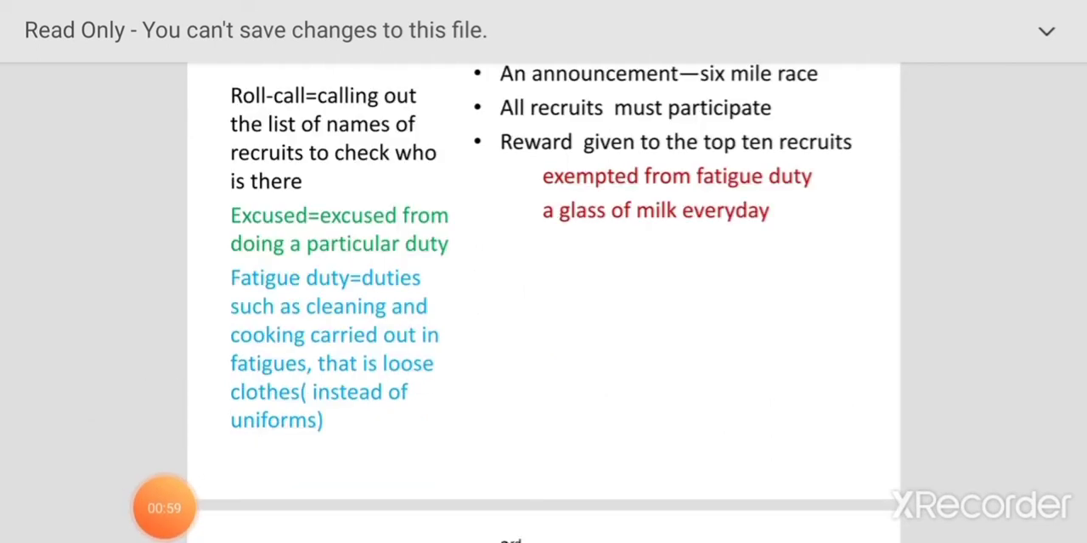
{"action": "left_click", "coordinate": [163, 507]}
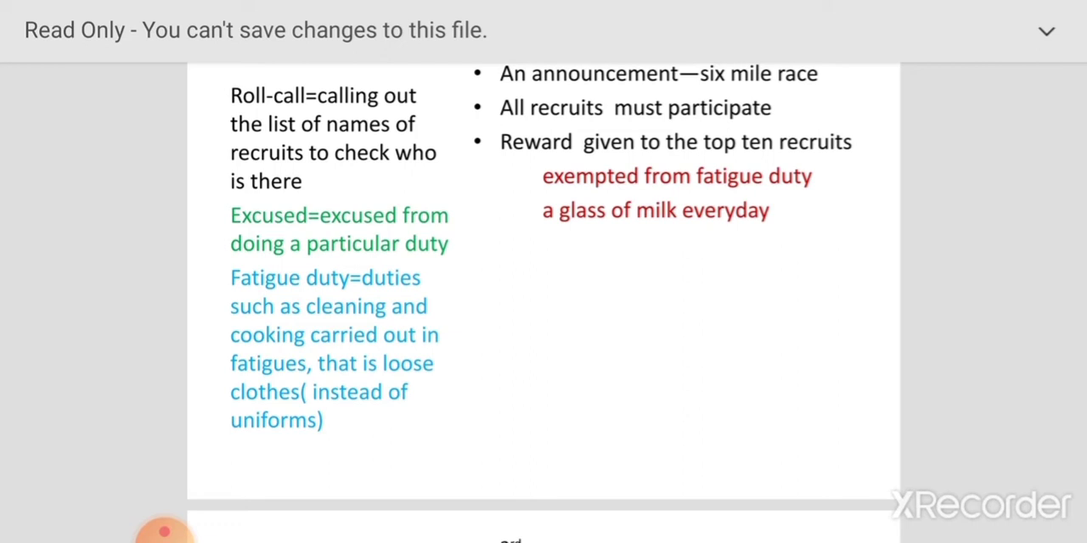
{"action": "scroll", "scroll_direction": "down", "scroll_amount": 3}
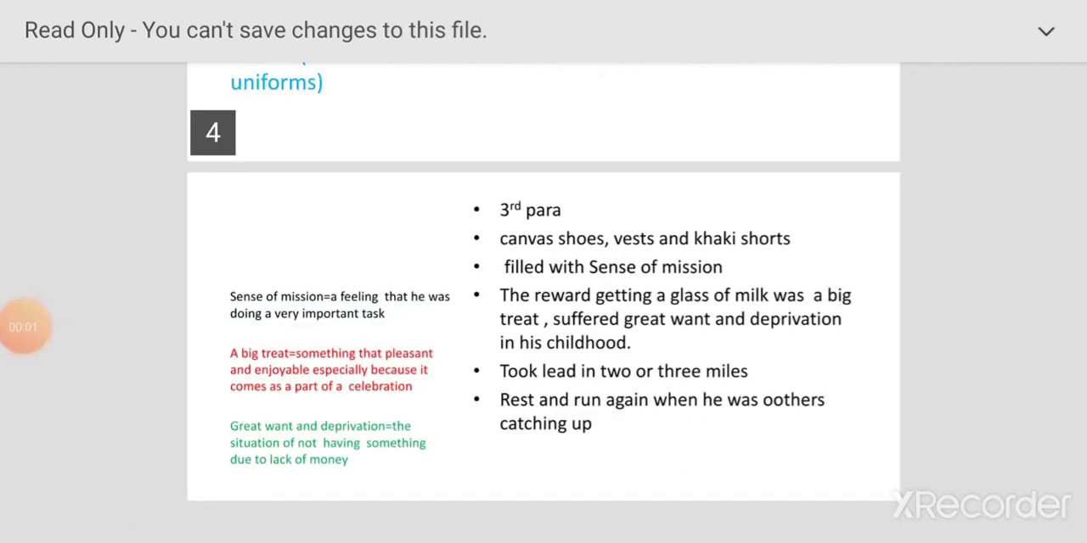